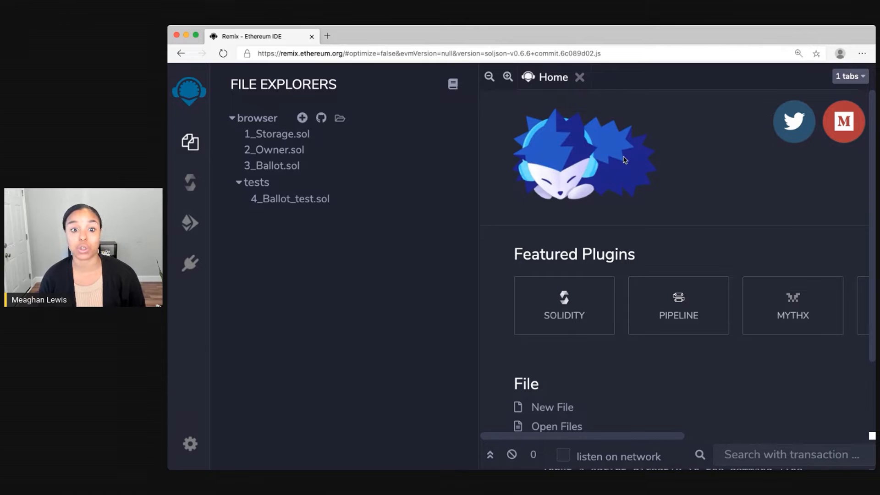
mouse_move(301, 118)
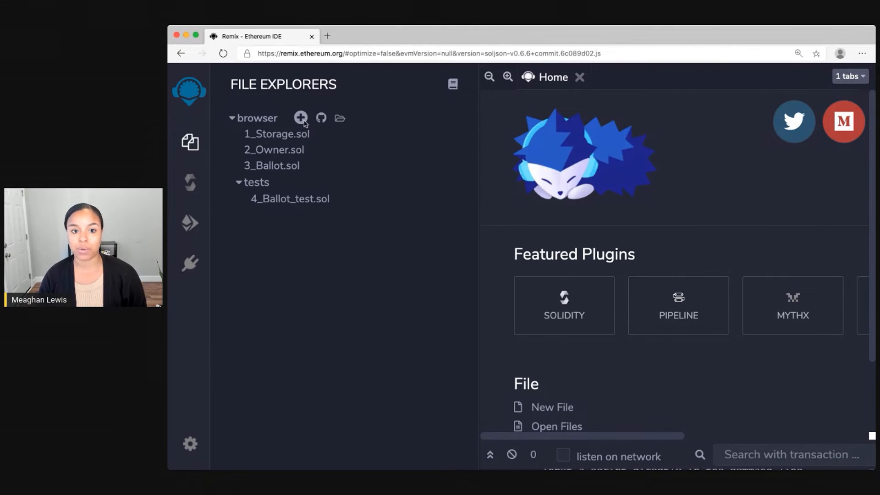
- Create a new workspace file named Coin.sol and confirm it
left_click(300, 117)
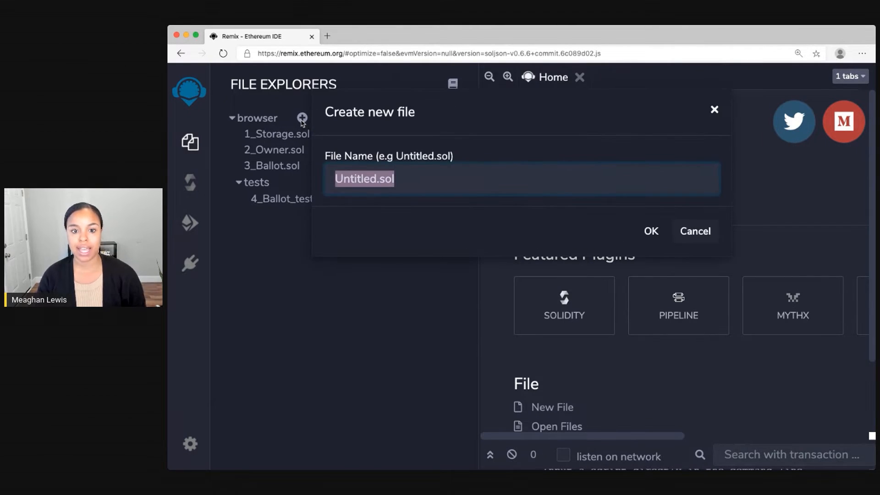
type("Coin.s")
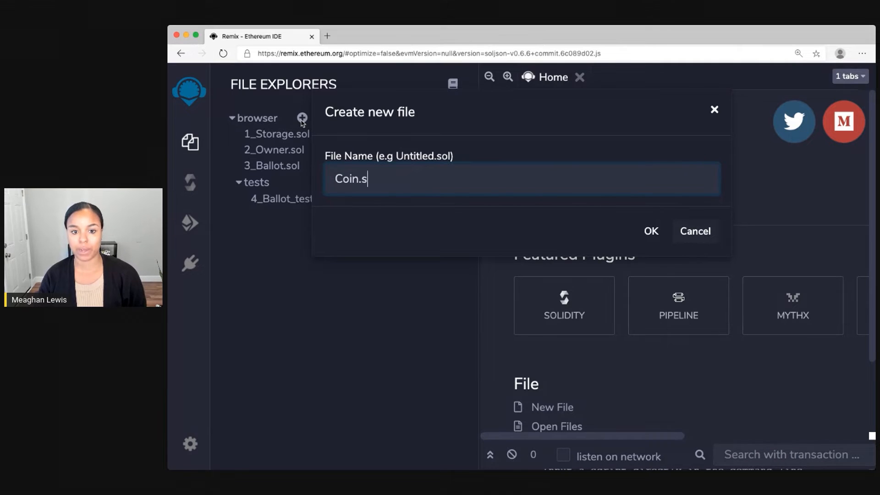
left_click(651, 231)
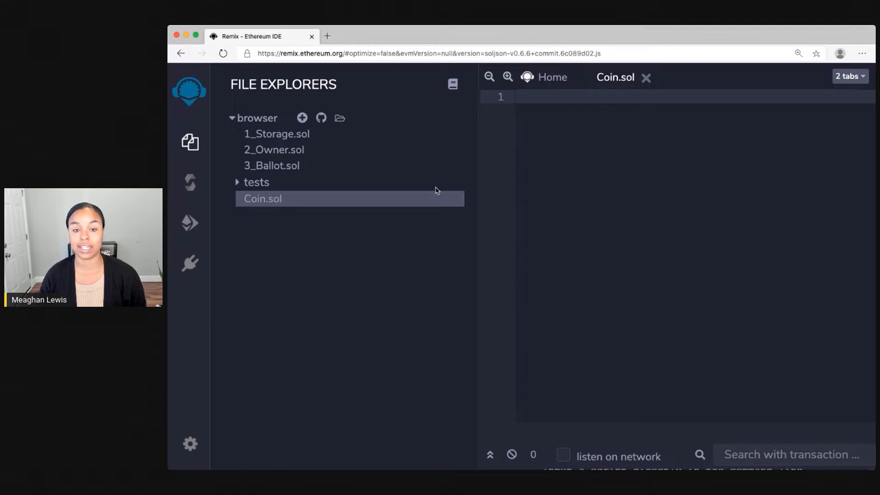
mouse_move(559, 187)
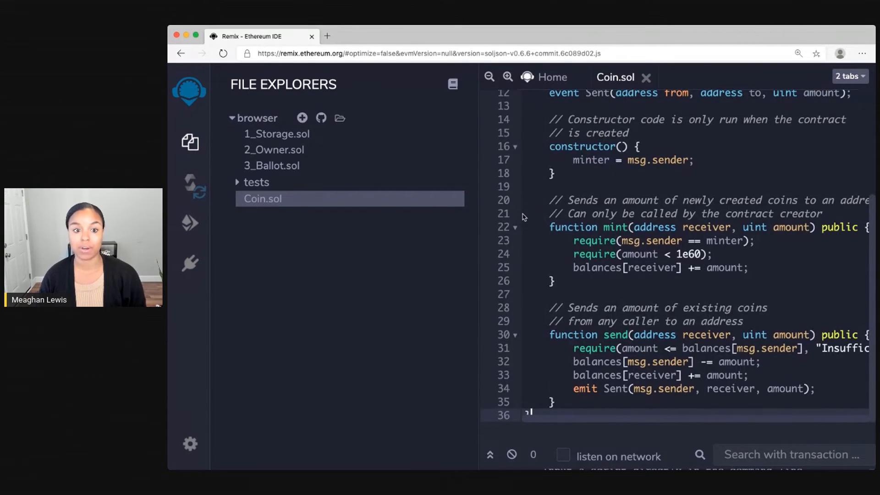
mouse_move(377, 181)
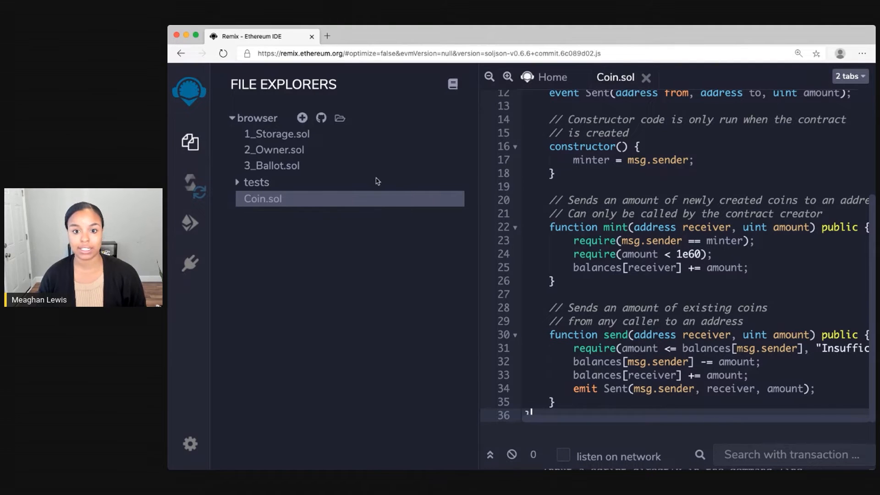
mouse_move(285, 146)
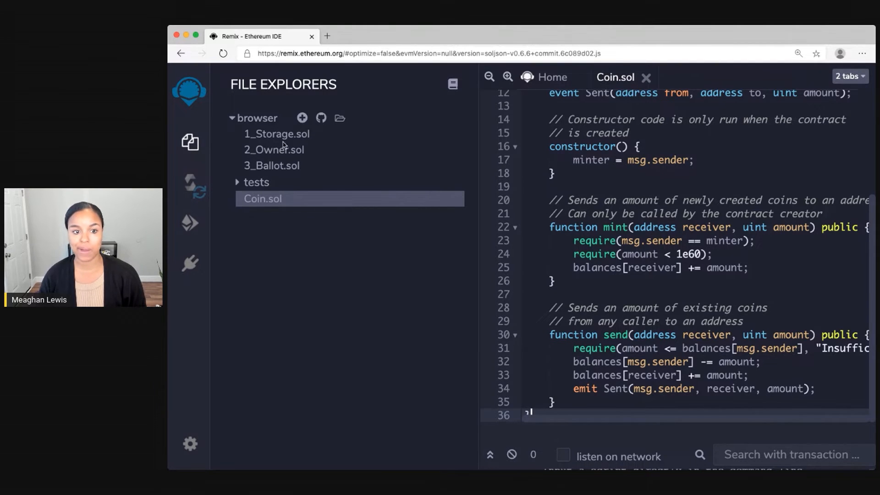
mouse_move(193, 145)
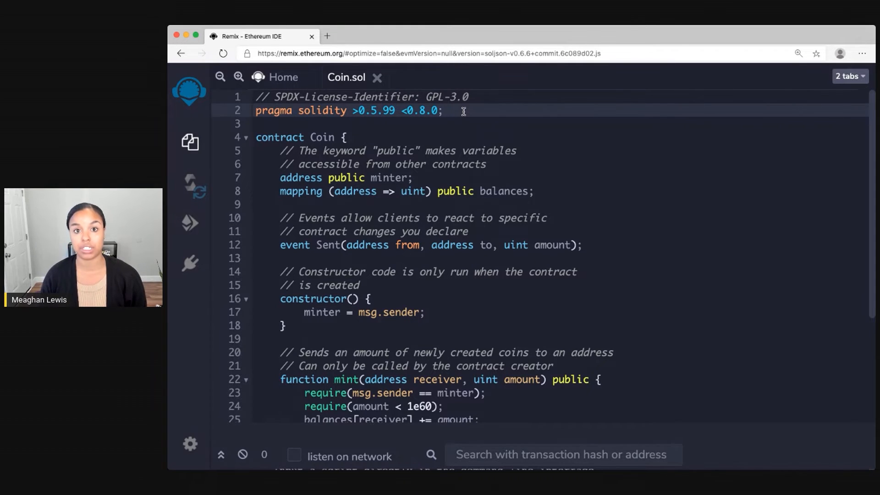
mouse_move(396, 148)
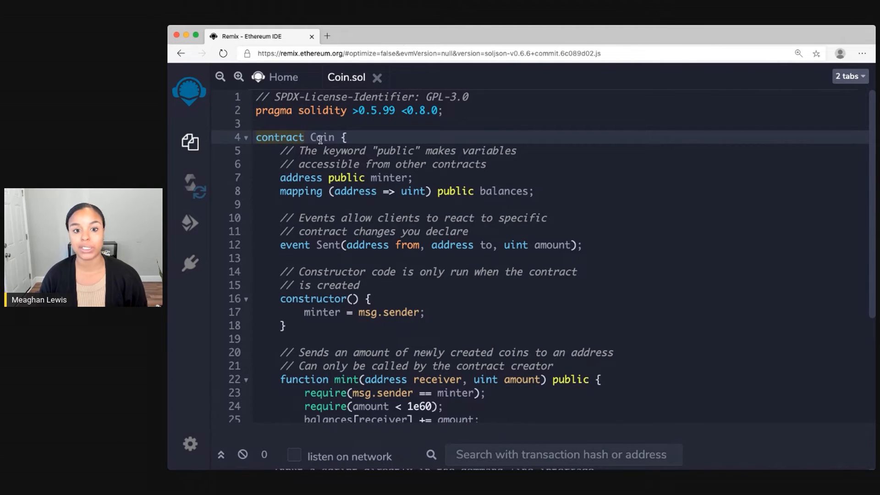
- Scroll through the Coin.sol source to review the pasted contract and return to the top
scroll("down", 3)
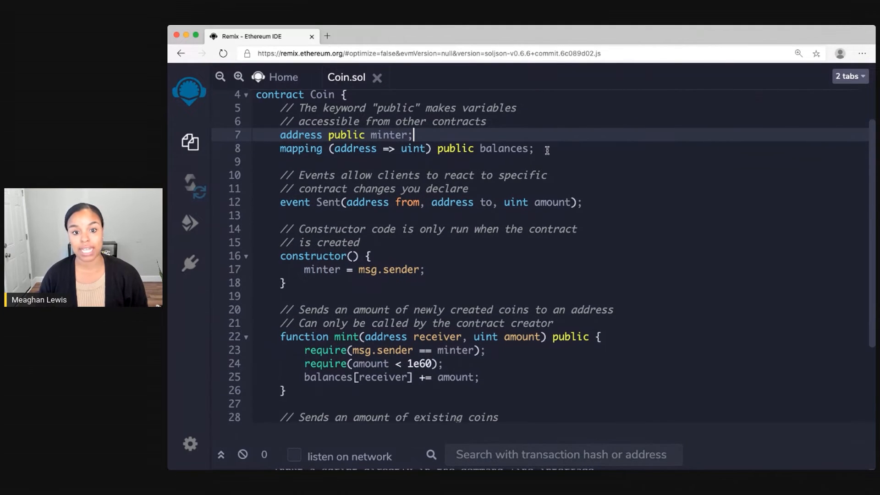
scroll("up", 3)
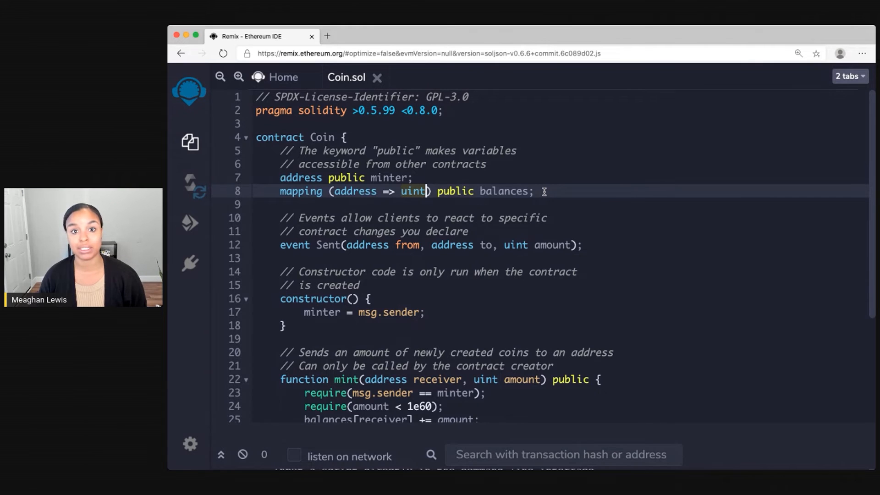
scroll("down", 3)
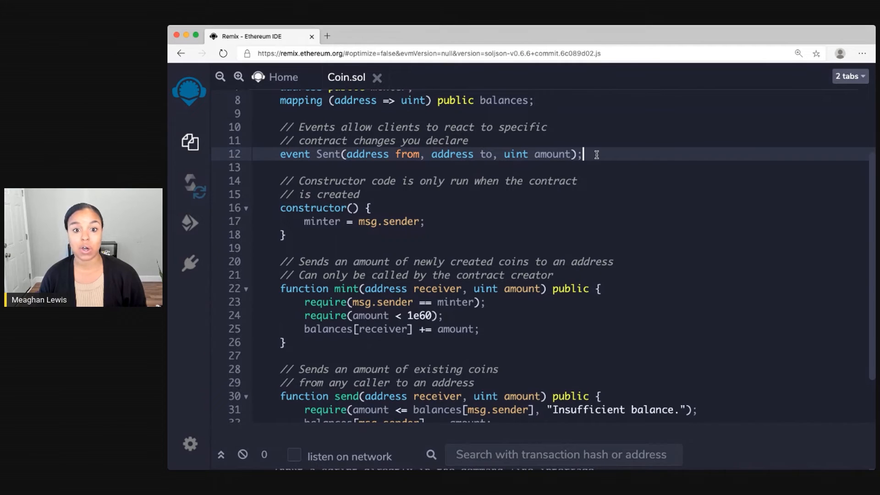
mouse_move(462, 173)
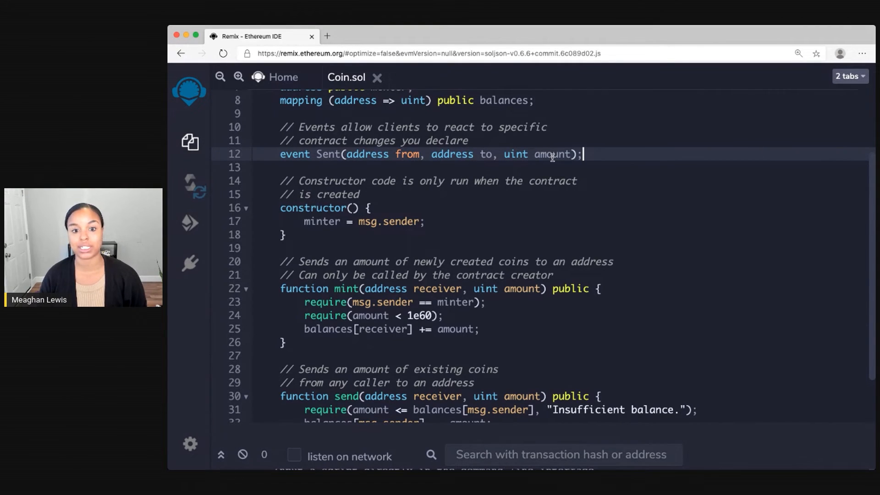
scroll("down", 3)
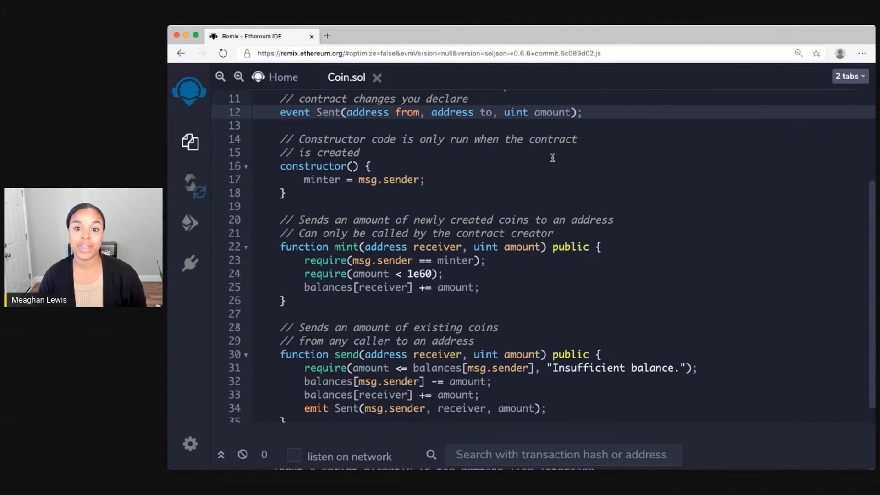
mouse_move(445, 190)
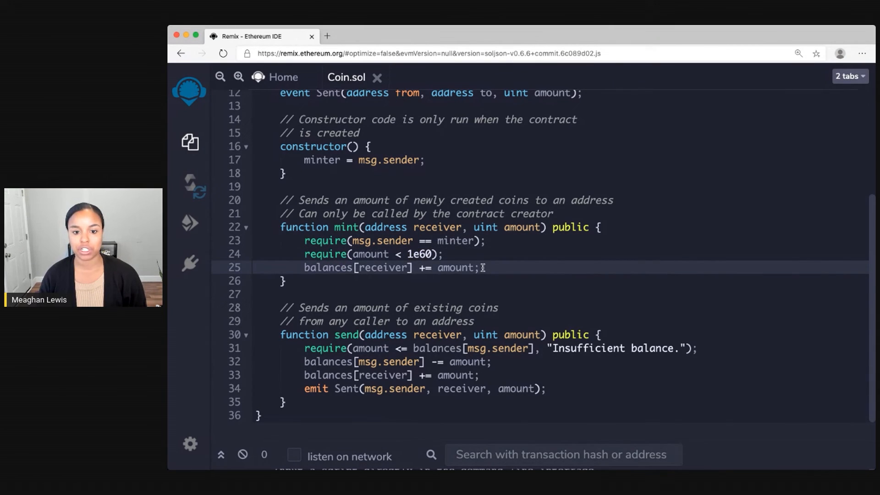
mouse_move(497, 267)
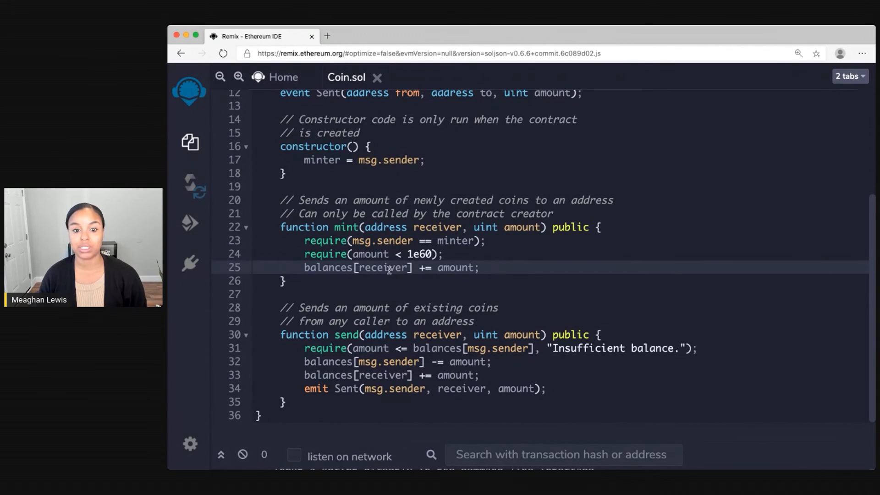
mouse_move(449, 271)
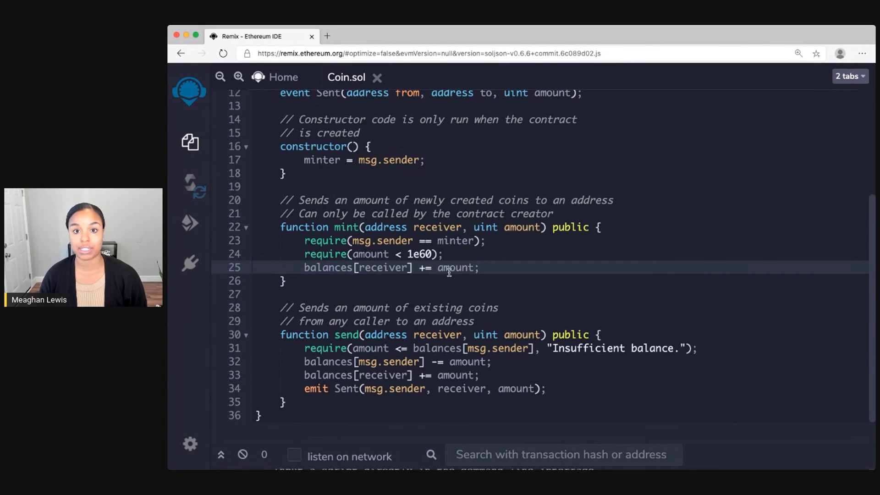
mouse_move(648, 320)
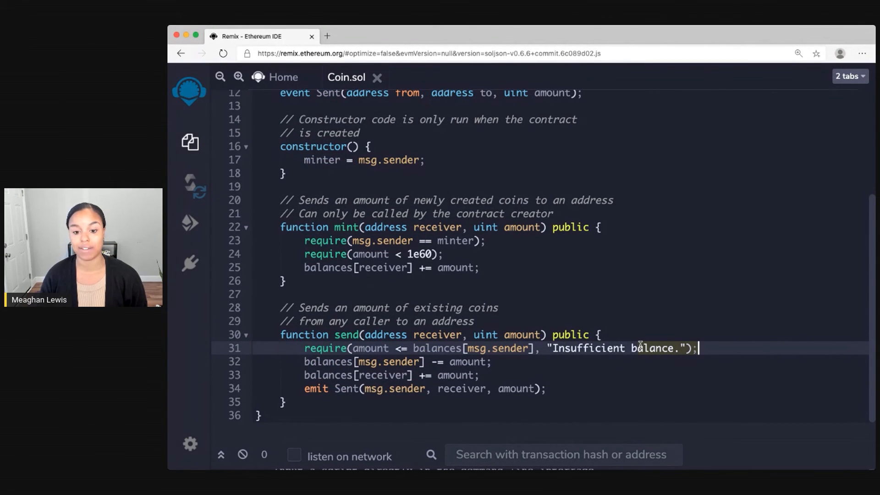
mouse_move(518, 372)
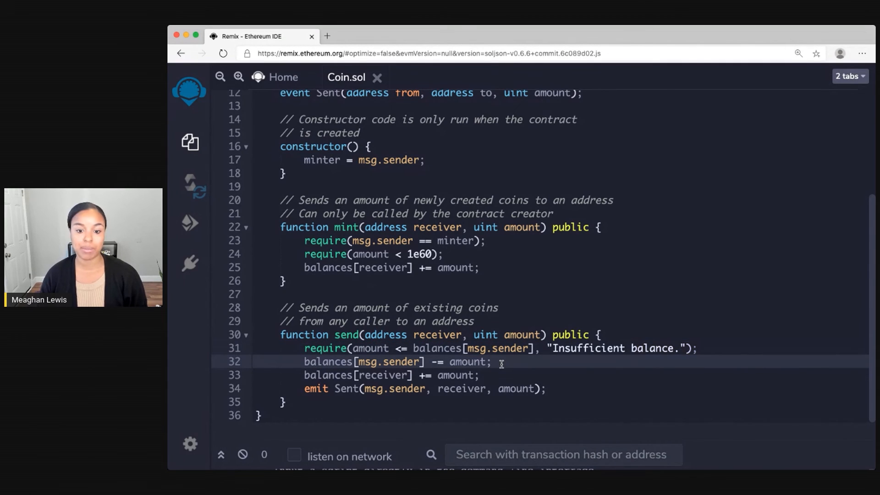
mouse_move(494, 376)
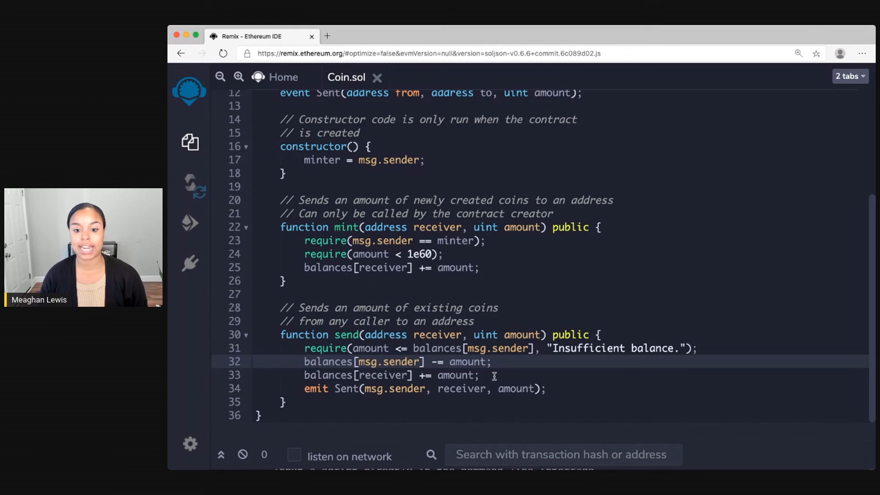